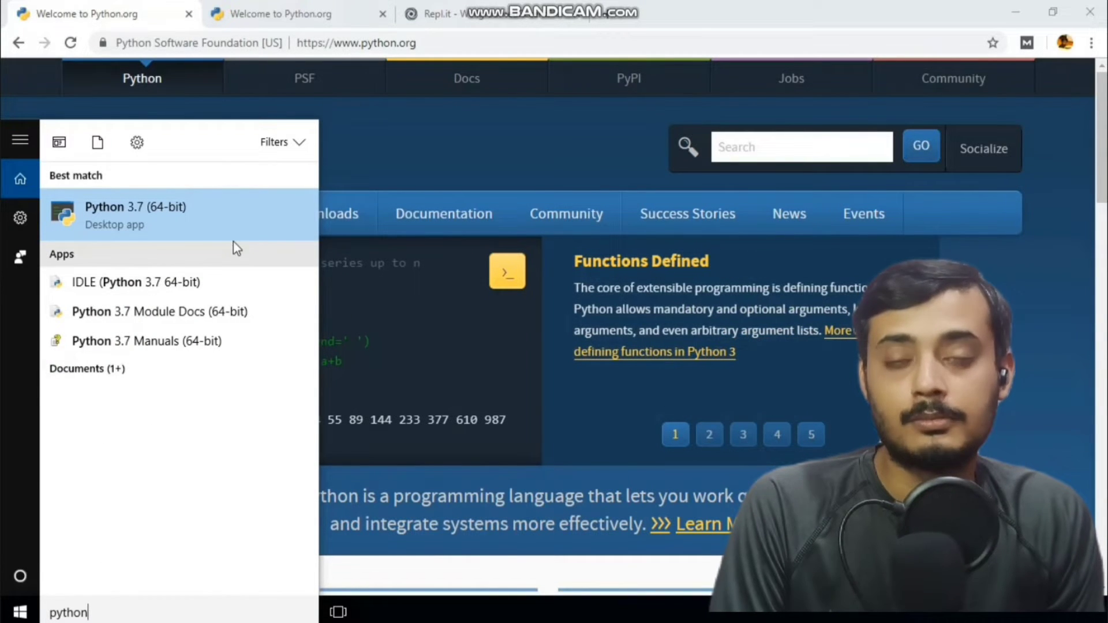
mouse_move(223, 282)
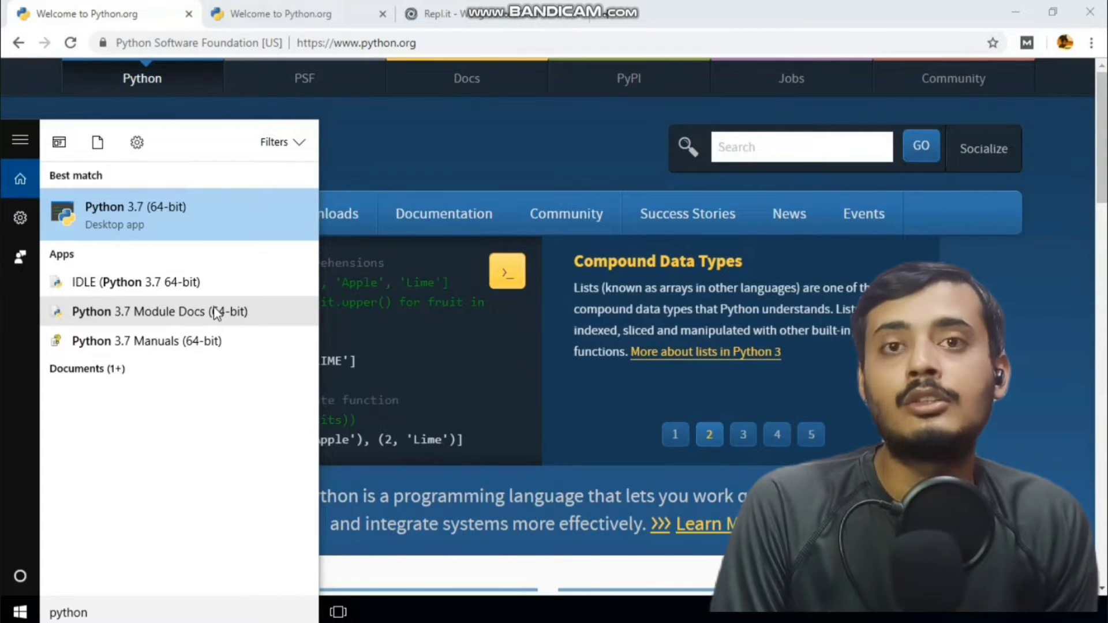
Launch the Python 3.7 (64-bit) console and move its window toward the screen centre
left_click(742, 435)
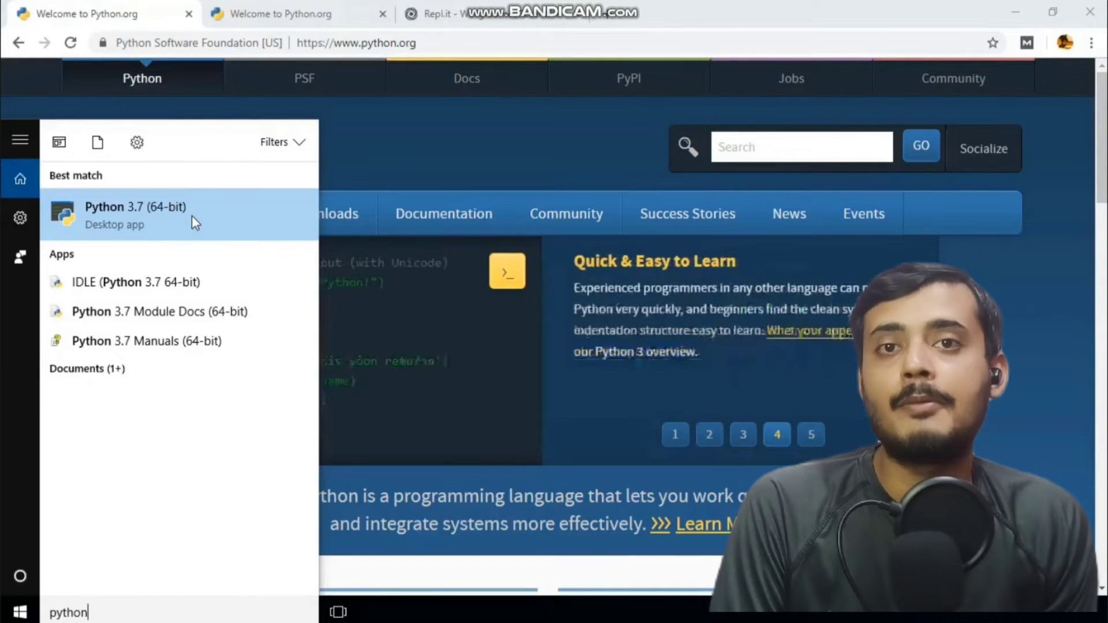
left_click(137, 216)
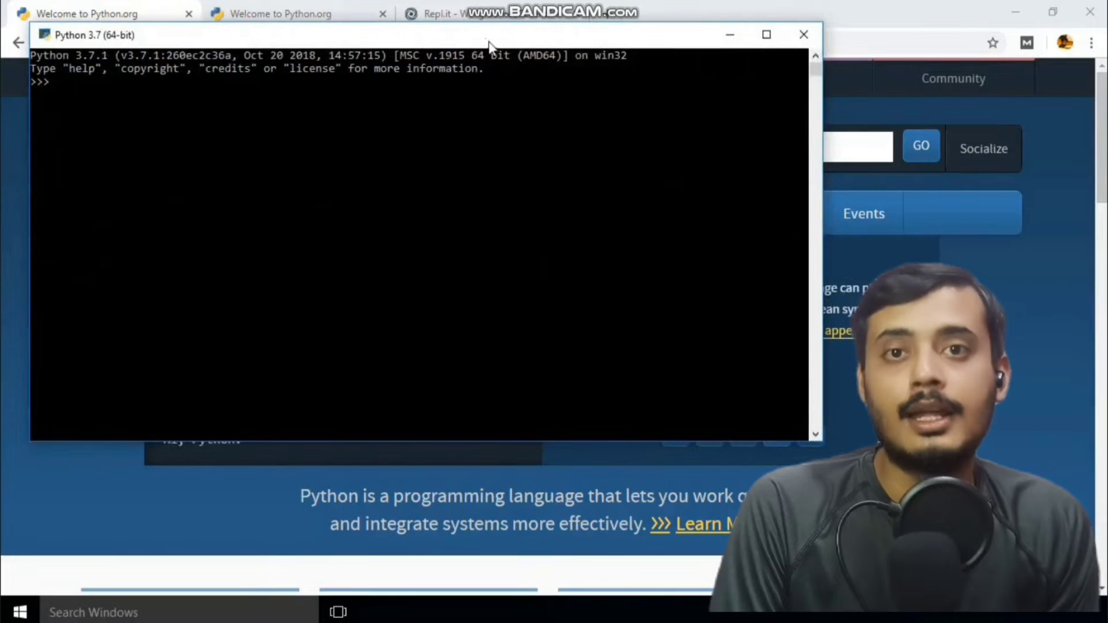
left_click_drag(490, 35, 564, 92)
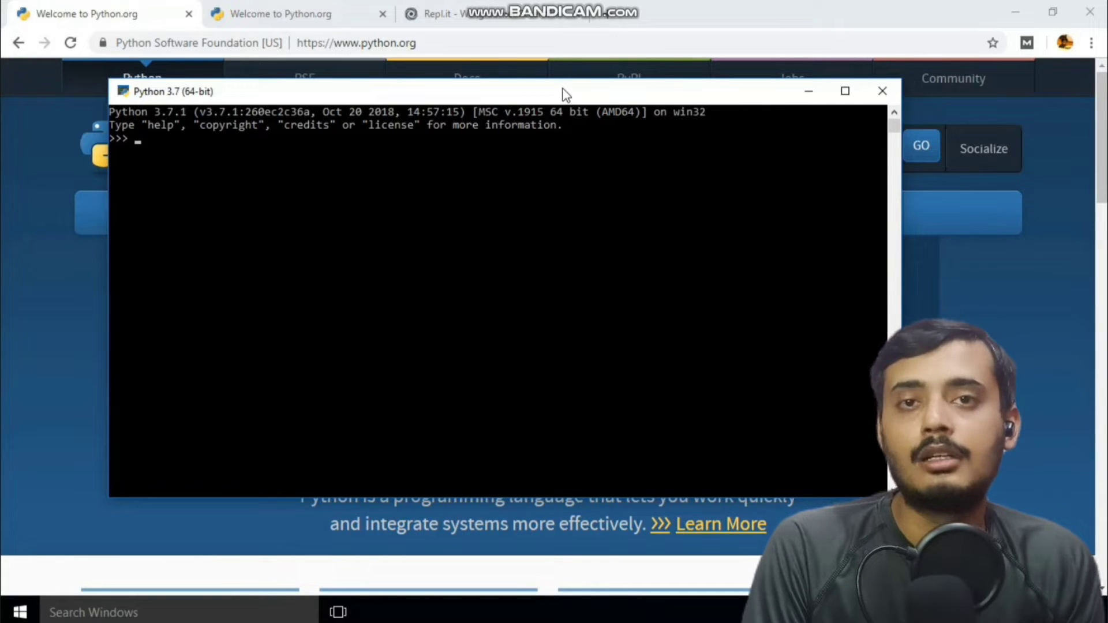
Run print("Hello World") and evaluate 3+5 to get Hello World and 8
type("print")
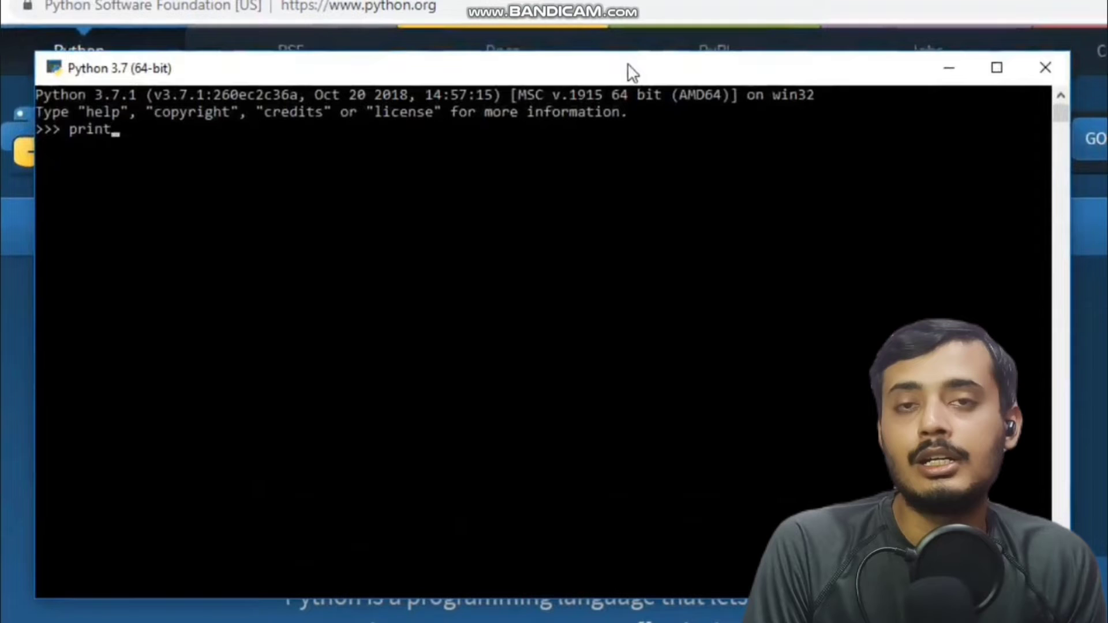
type("(\"\")")
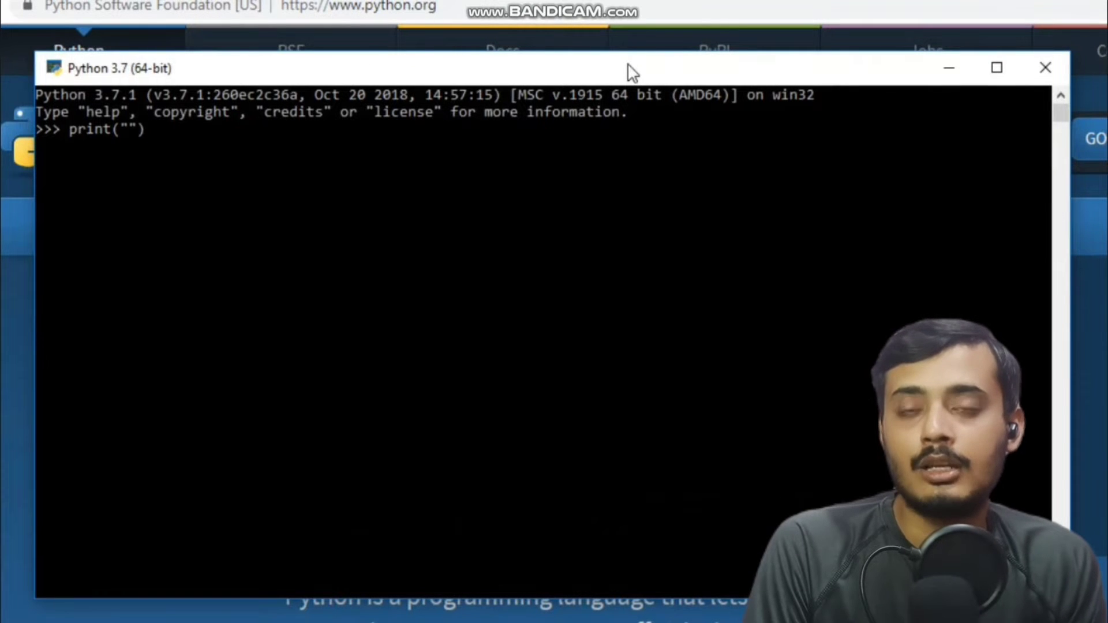
type("Hello World")
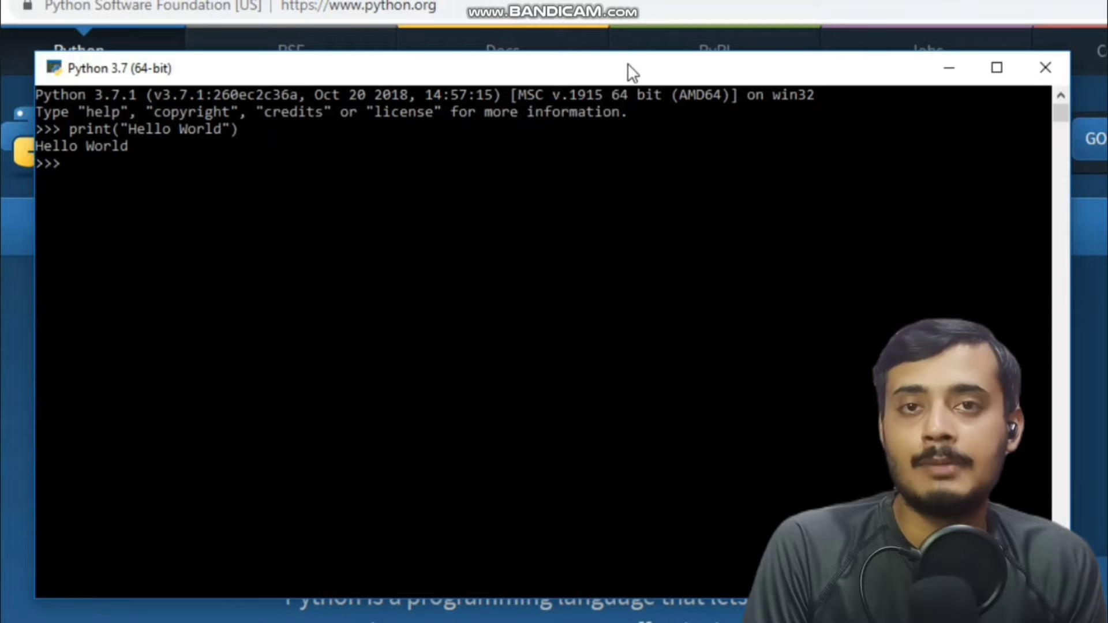
type("3+5")
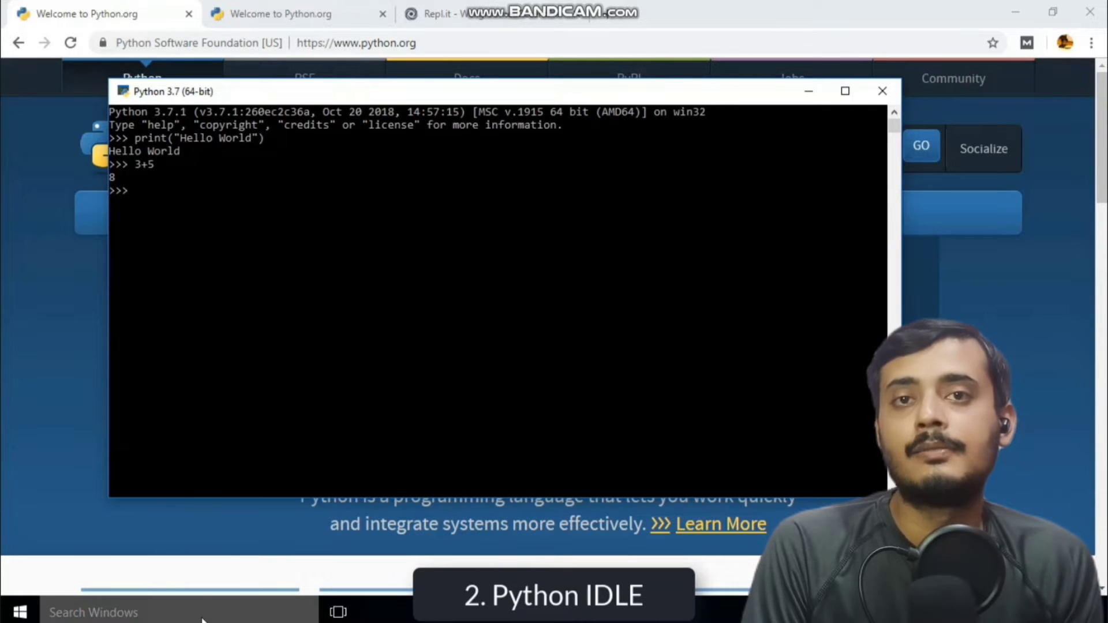
Search the Start menu for python and launch IDLE (Python 3.7 64-bit)
left_click(20, 611)
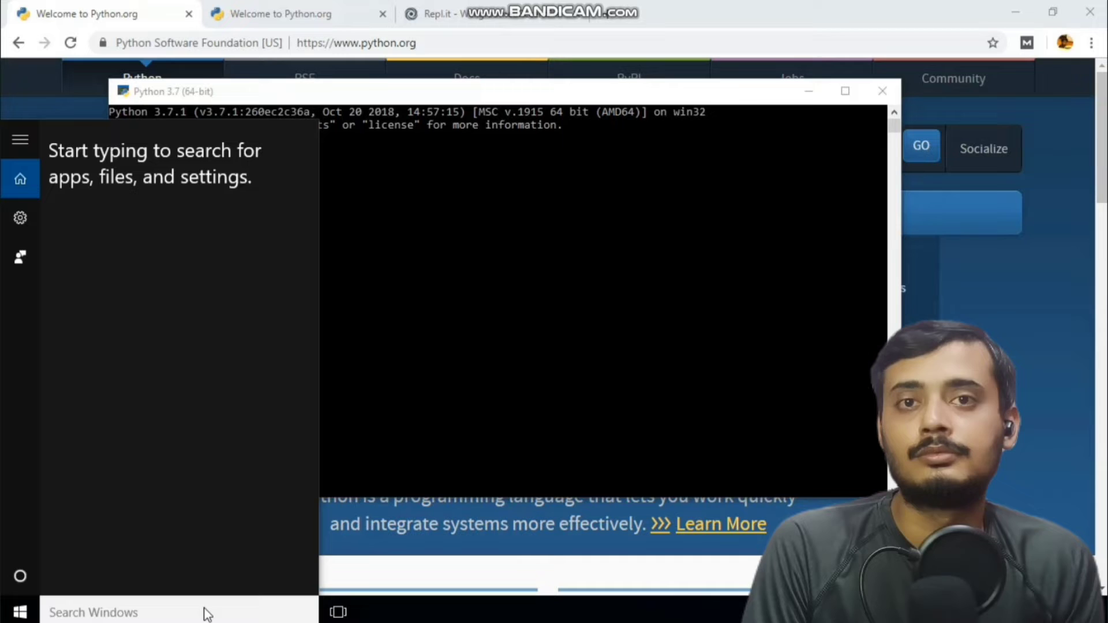
type("pytho")
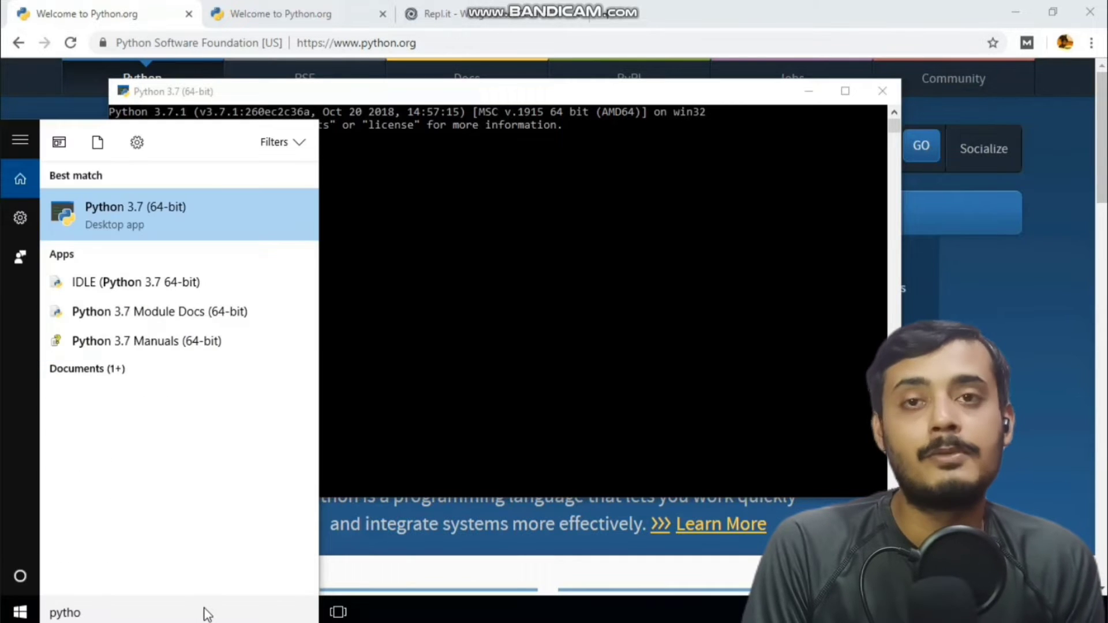
type("n")
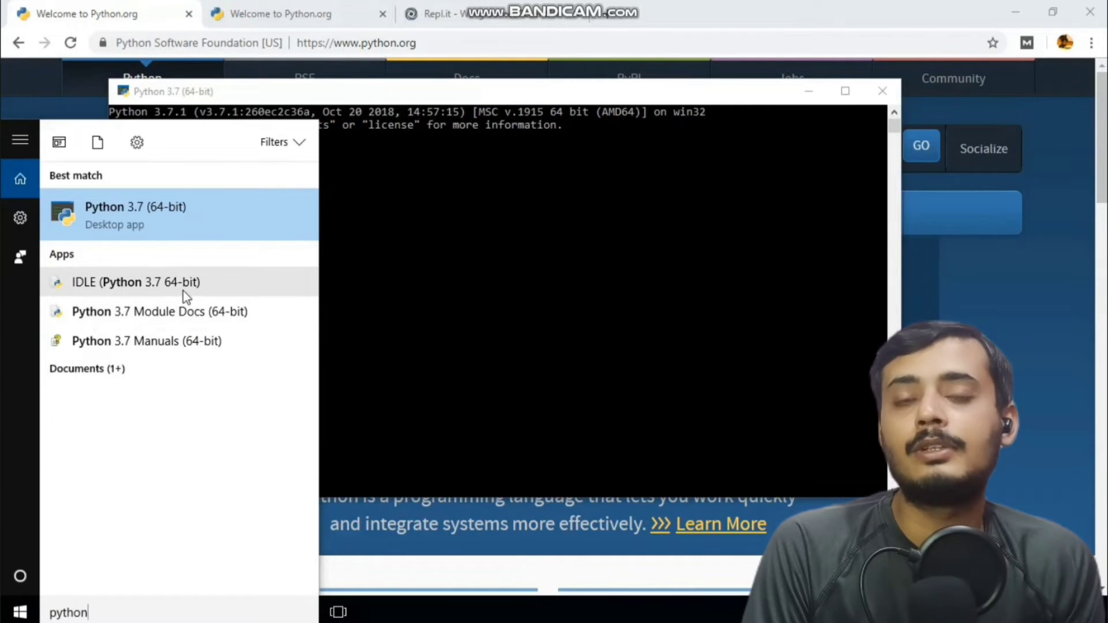
left_click(137, 281)
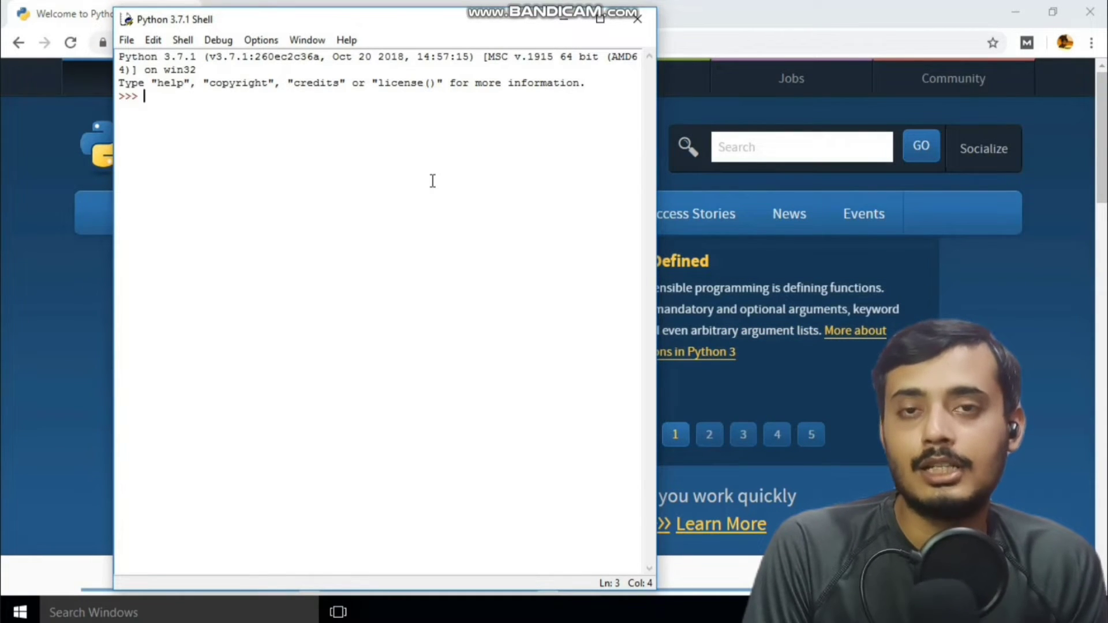
Run print("Hello World") in the IDLE shell
type("pr")
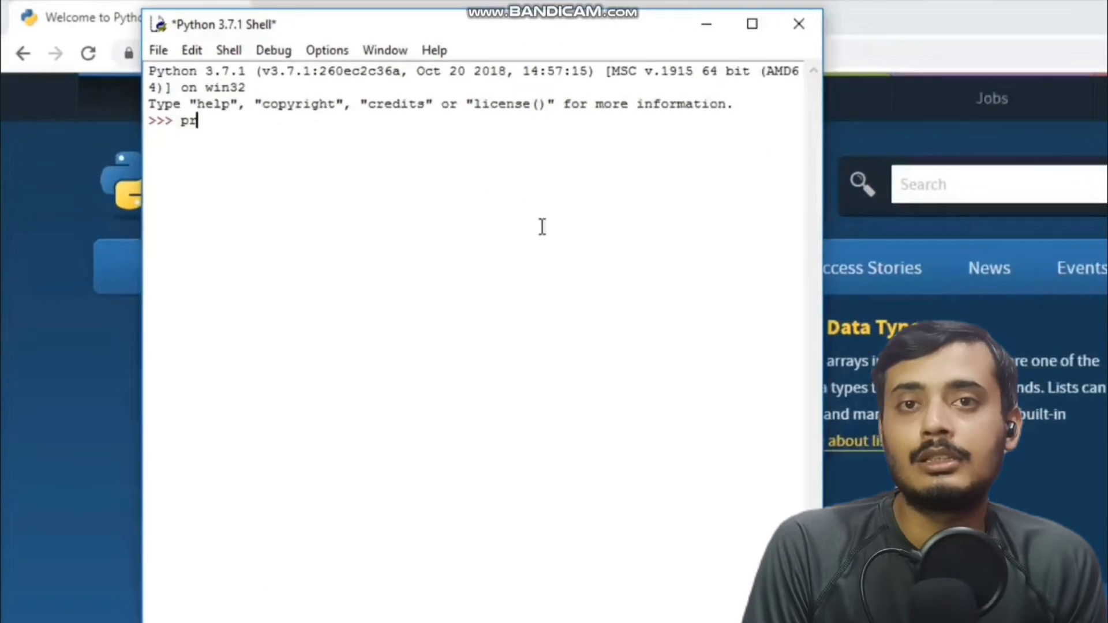
type("int(\"H\"")
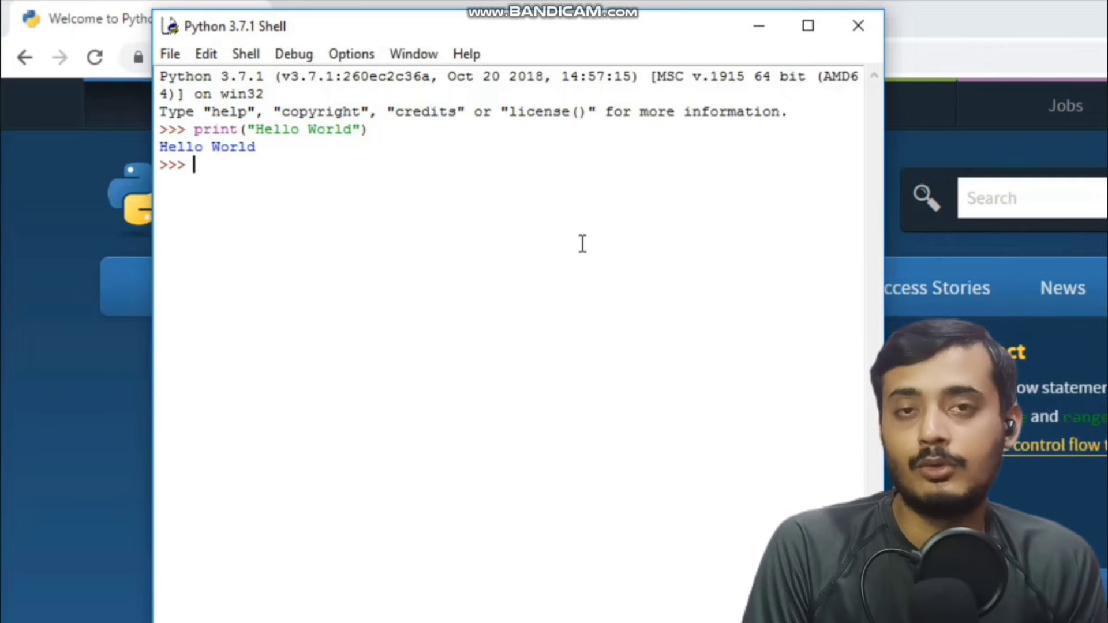
Write a second statement print("Hello Students") in the IDLE shell
type("print")
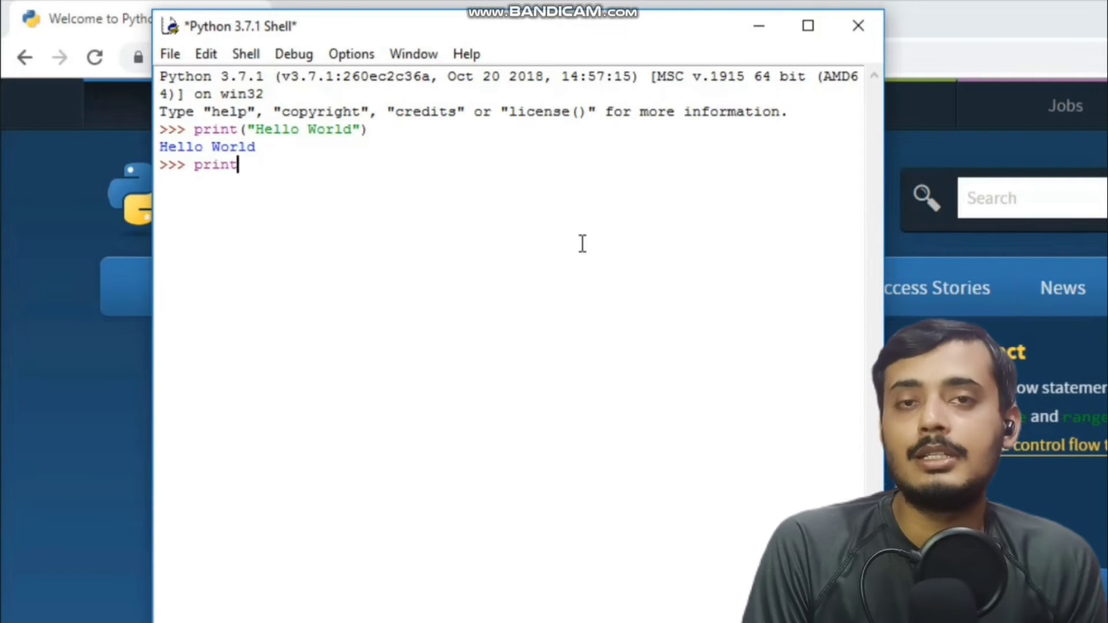
type("(")
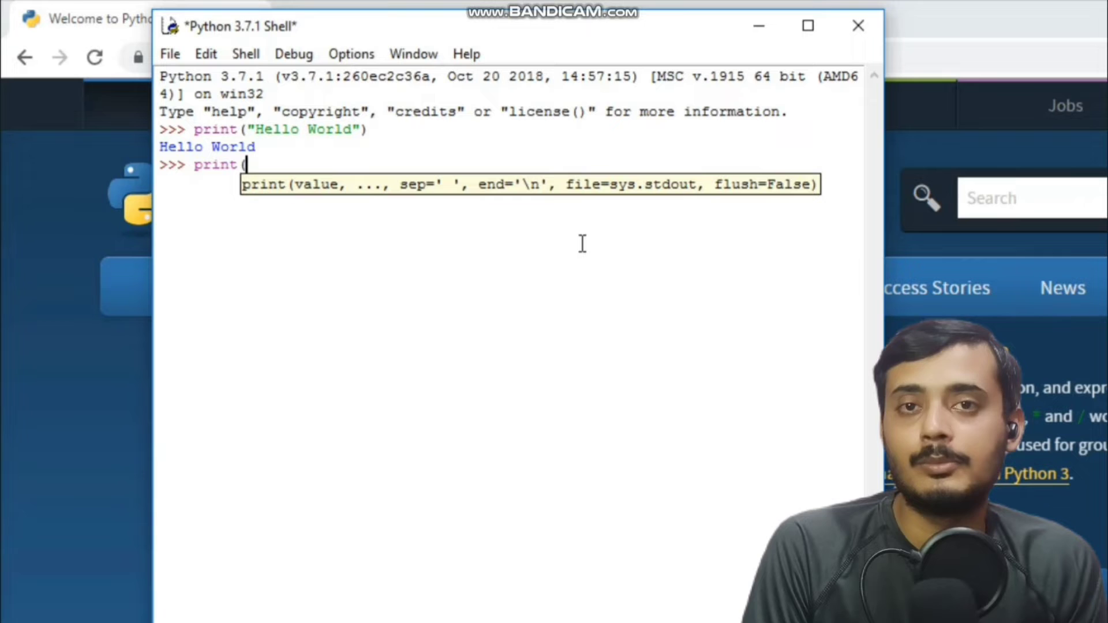
type("\"He")
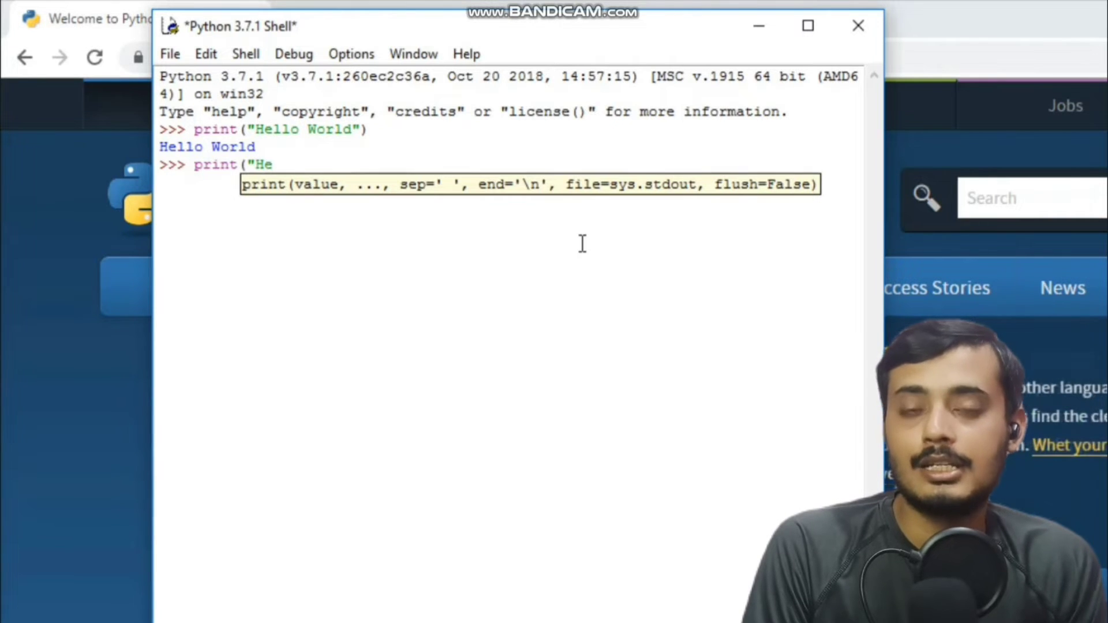
type("llo")
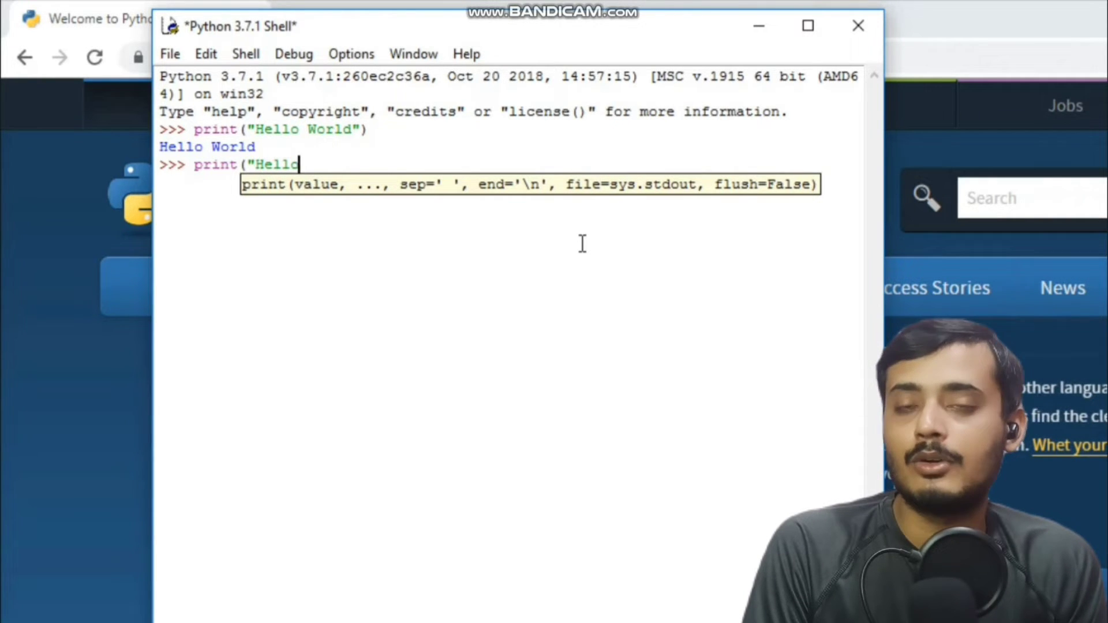
type("Students\"")
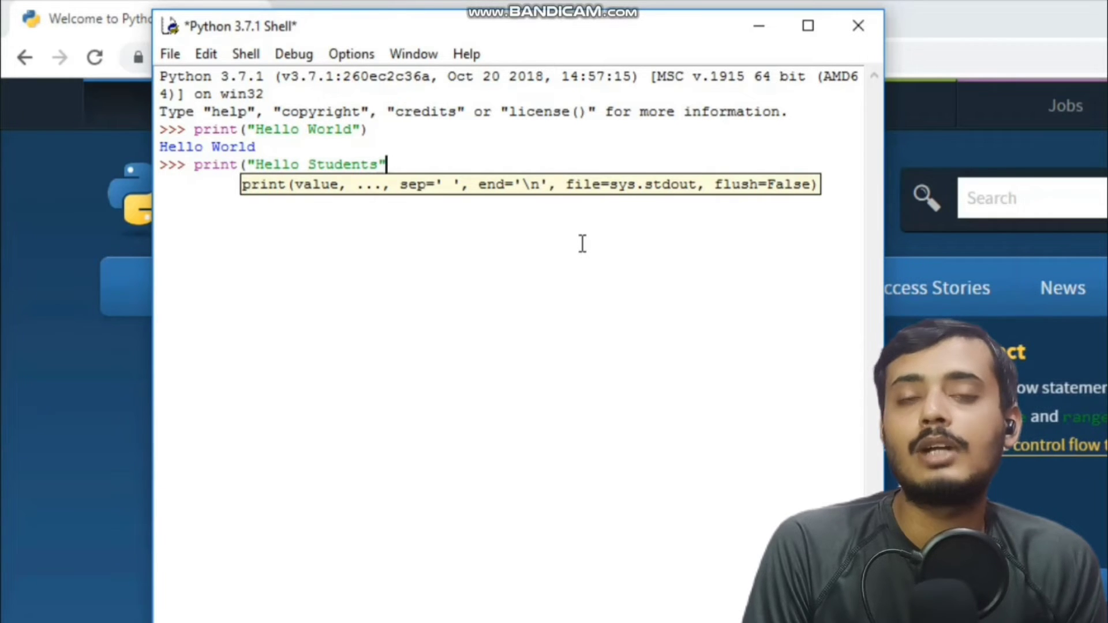
type(")")
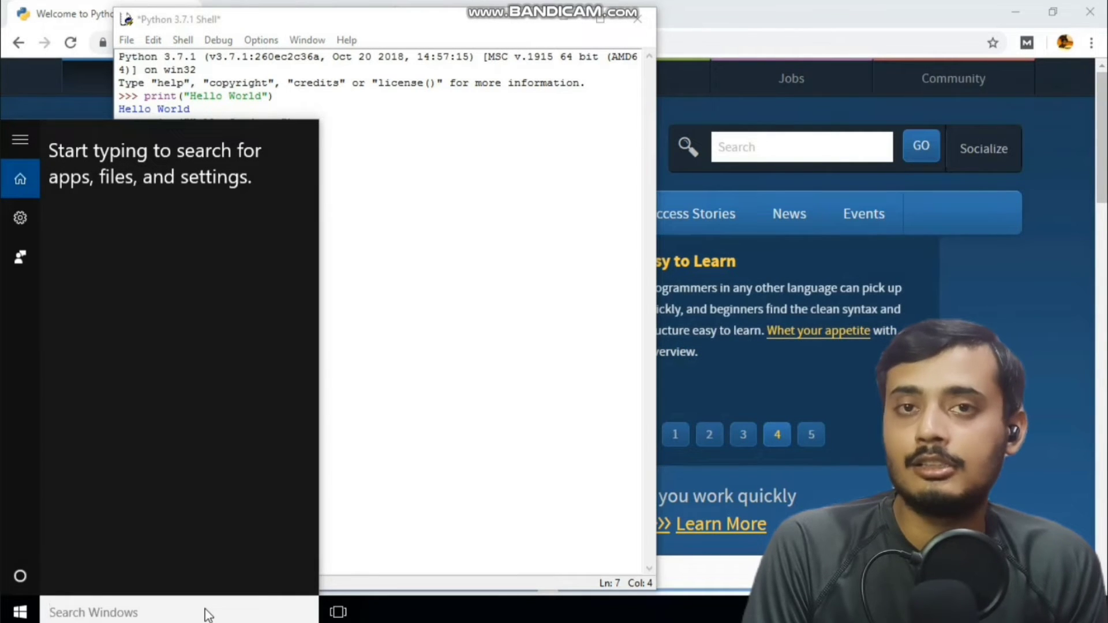
Launch Command Prompt, start python there, then exit() back to the C:\Users\ok> prompt
type("cmd")
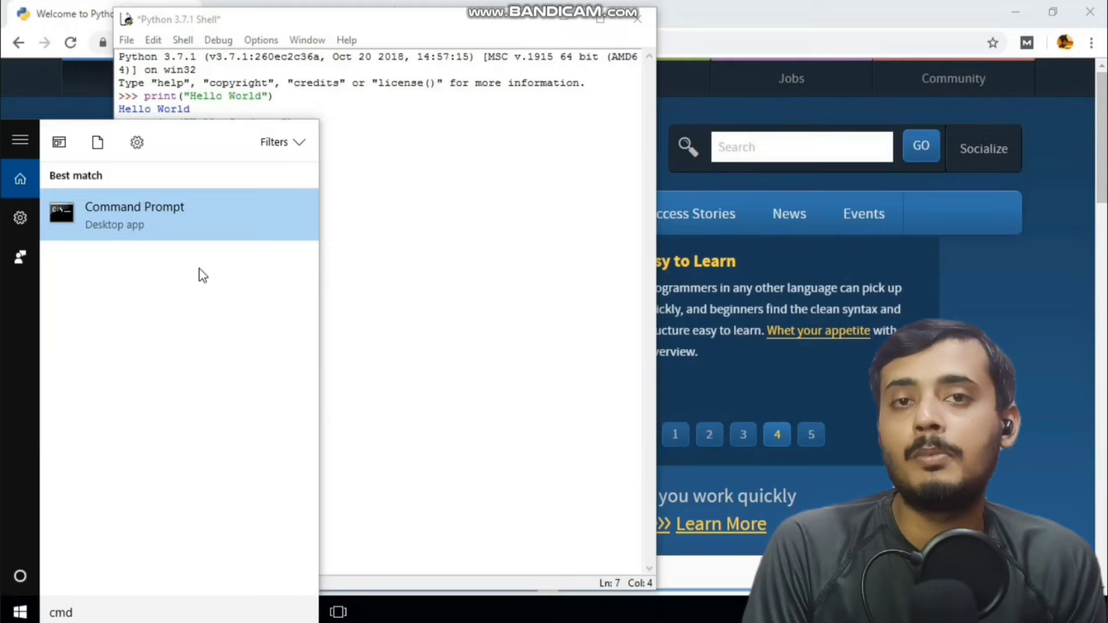
left_click(134, 215)
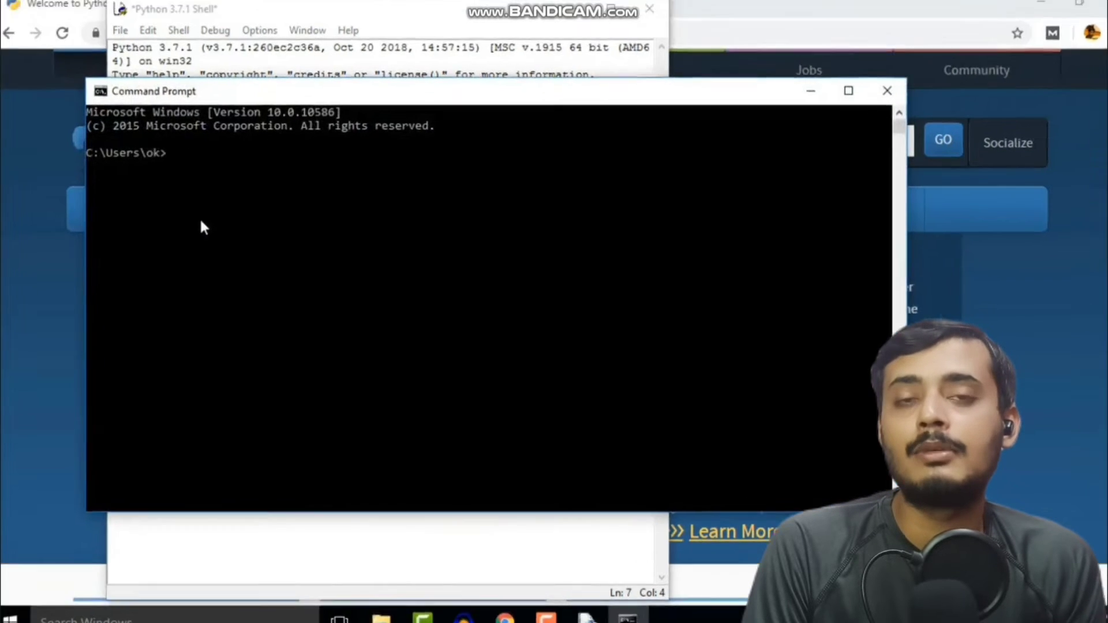
type("python")
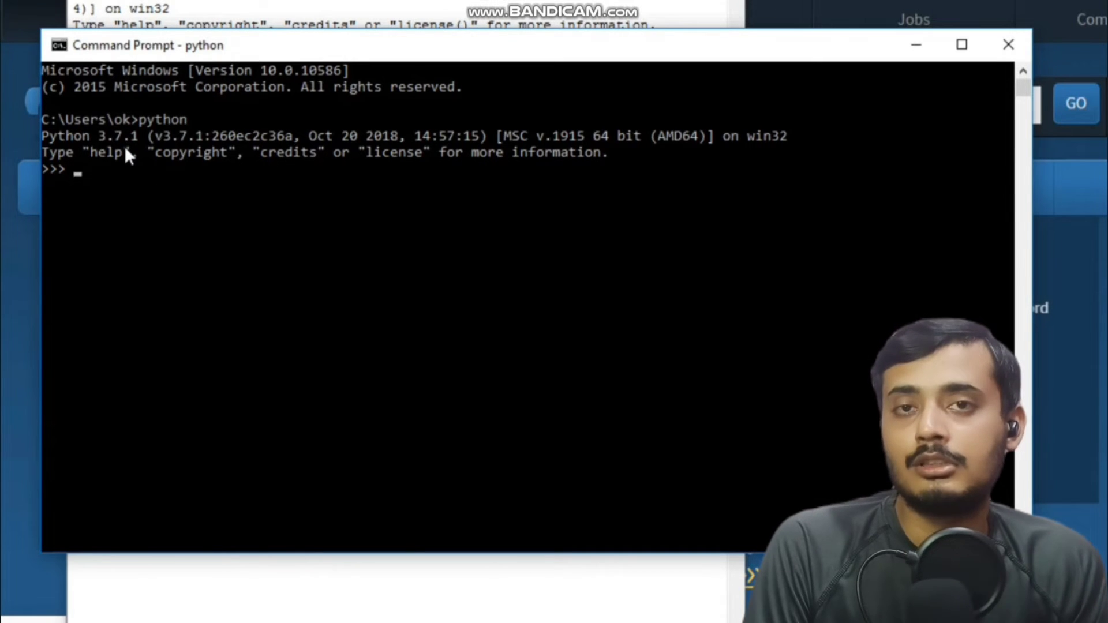
type("exit(")
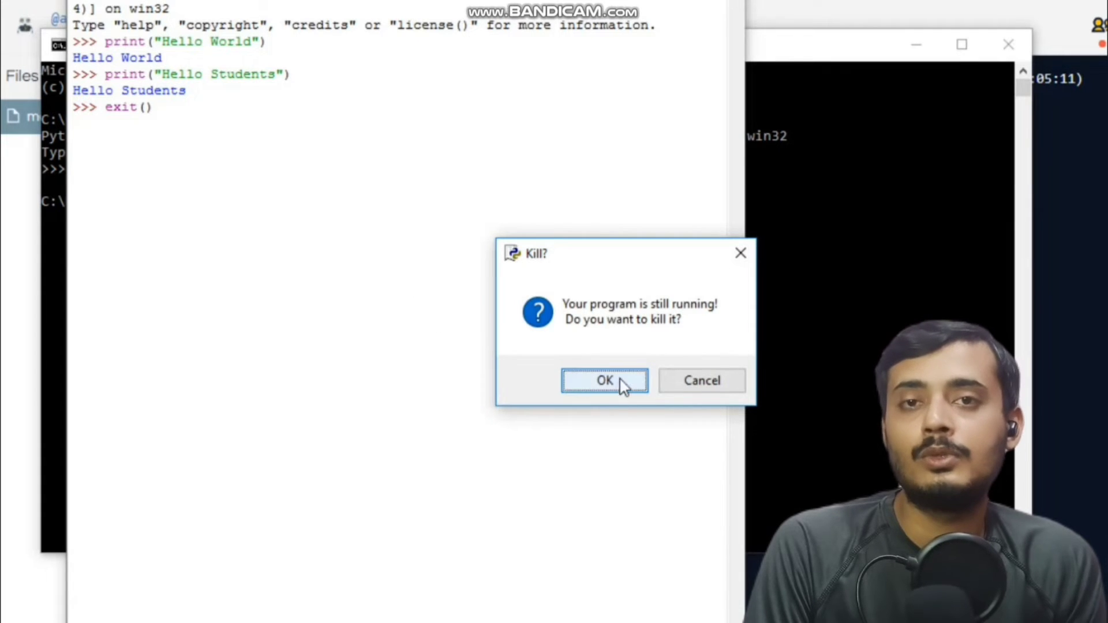
Close the still-running IDLE shell, confirming the Kill? dialog
left_click(604, 380)
type("quit()")
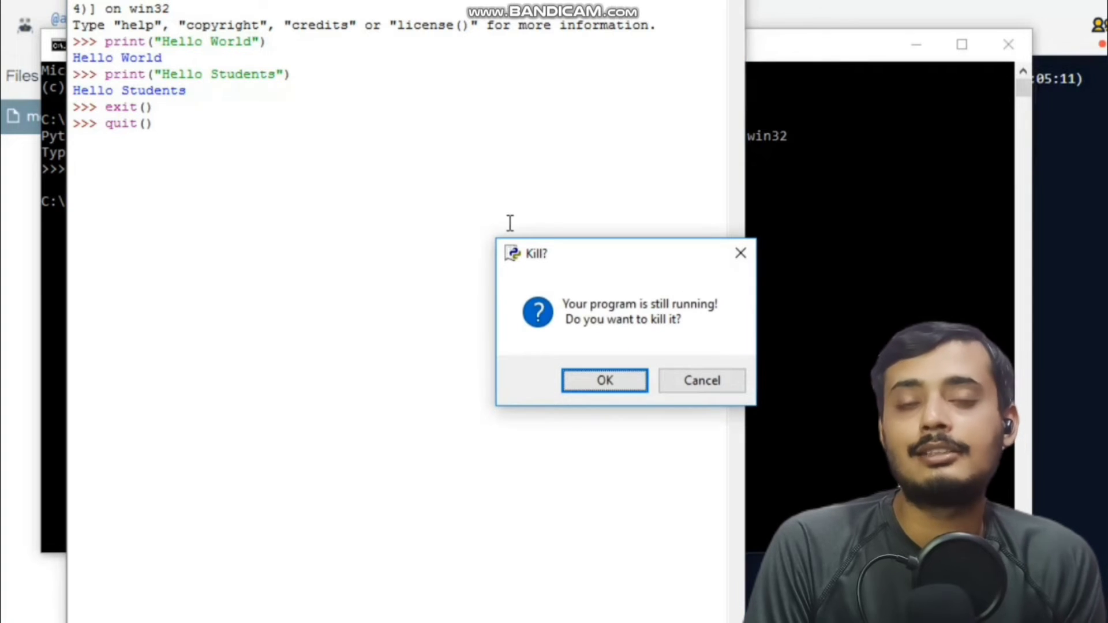
left_click(603, 380)
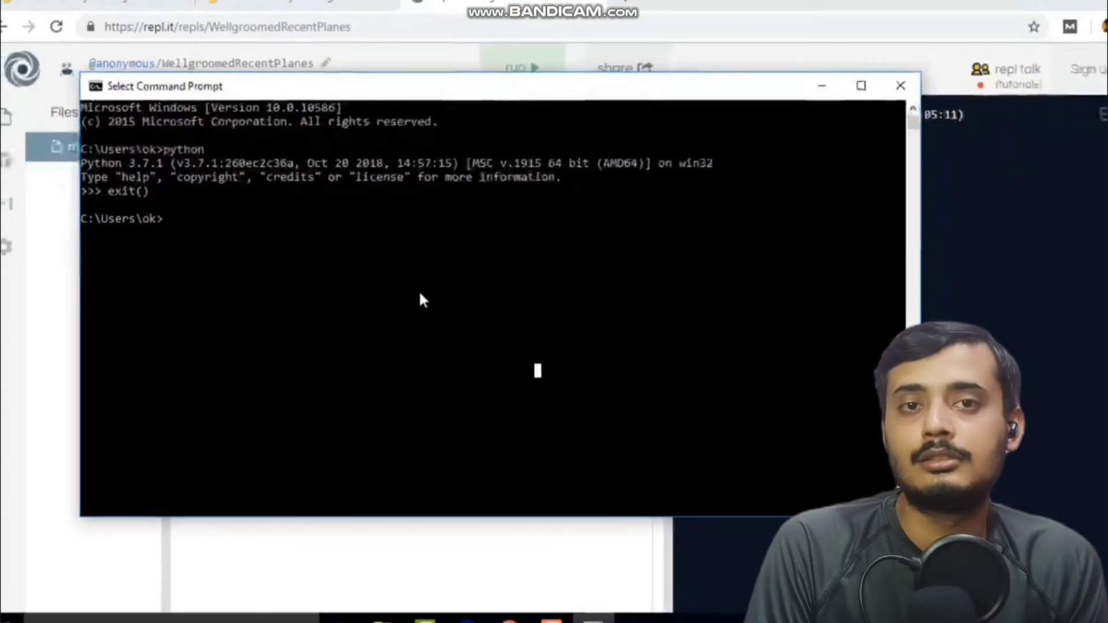
Write print("This is a .py file") in Notepad and save it to the Desktop as first.py
left_click(9, 612)
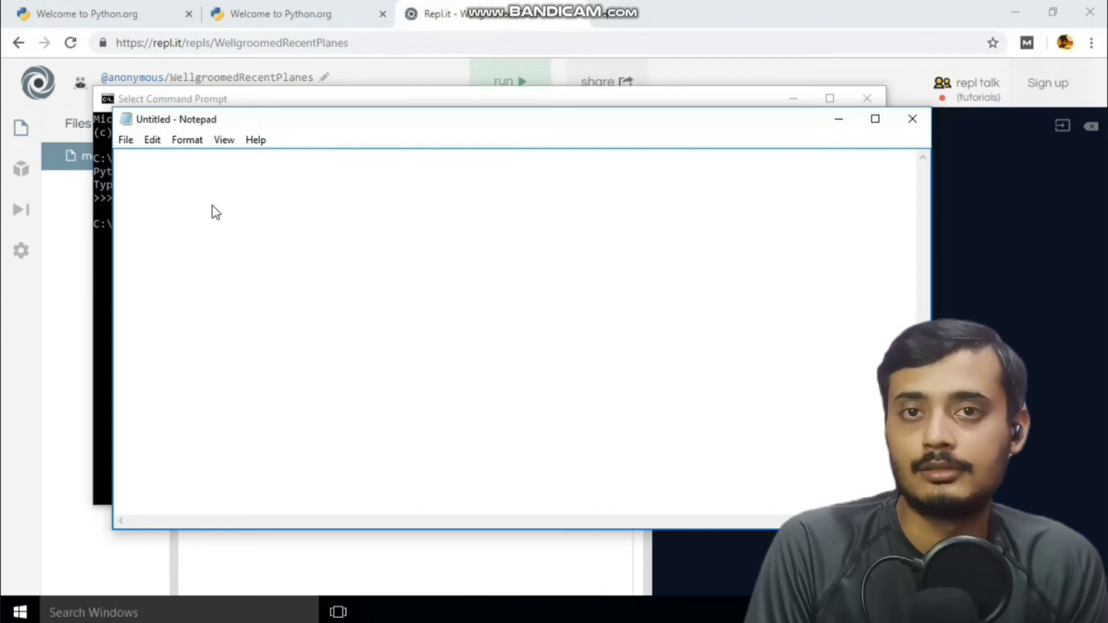
left_click(123, 160)
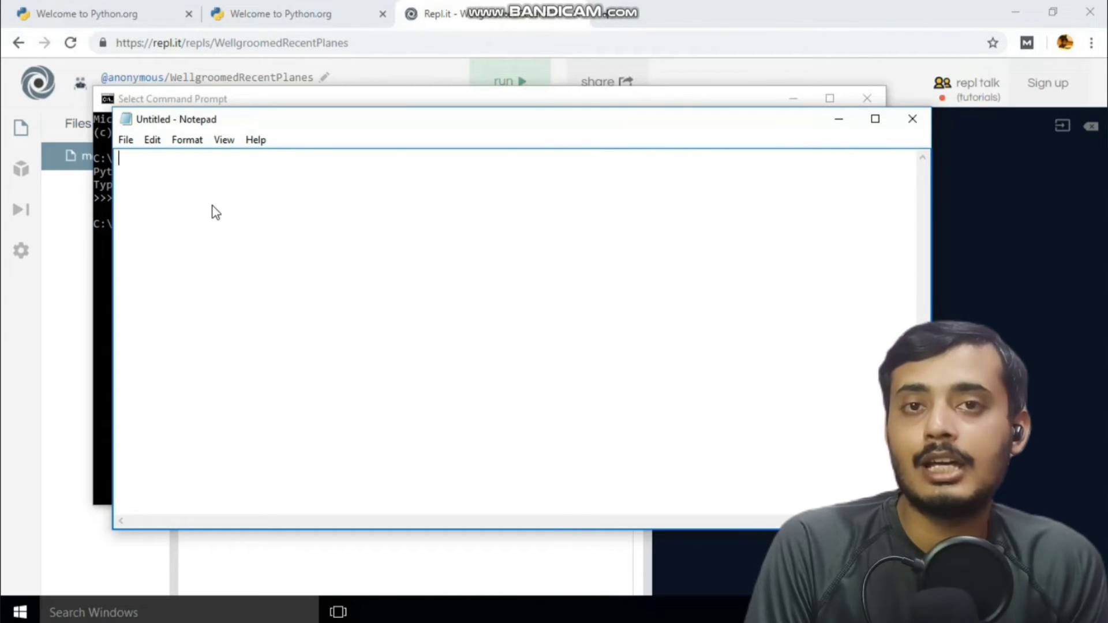
mouse_move(337, 216)
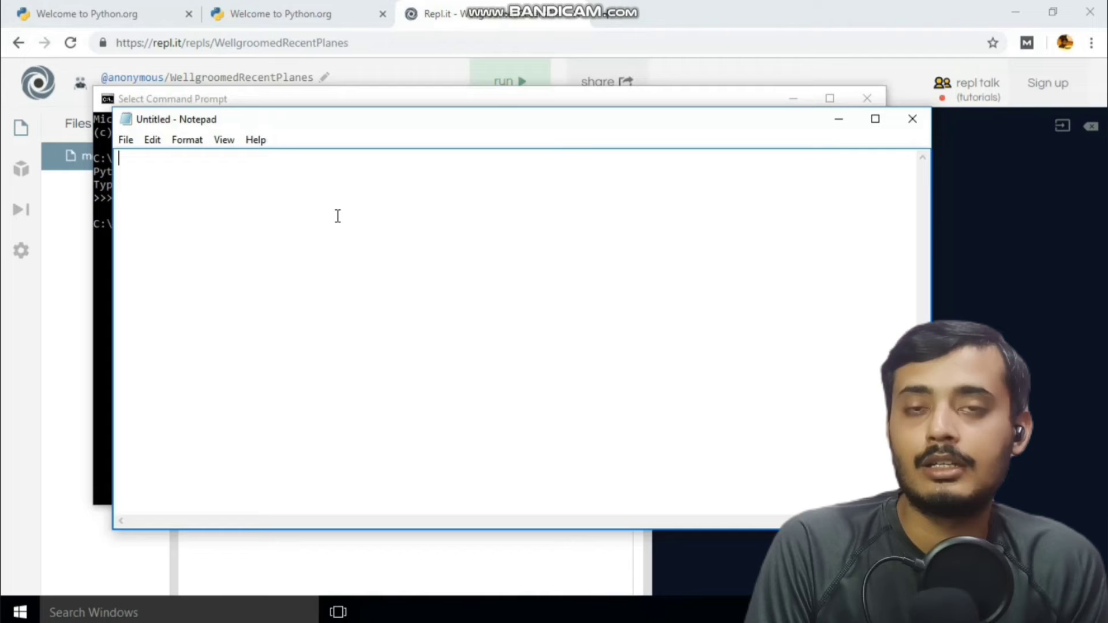
type("print")
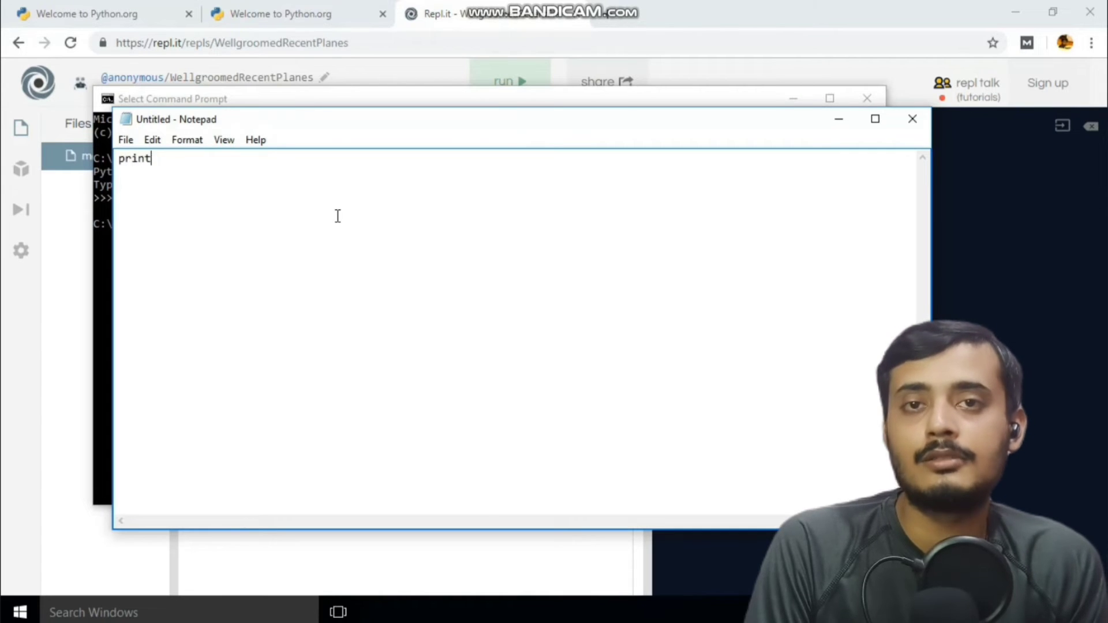
type("(\"This is a .py file\")")
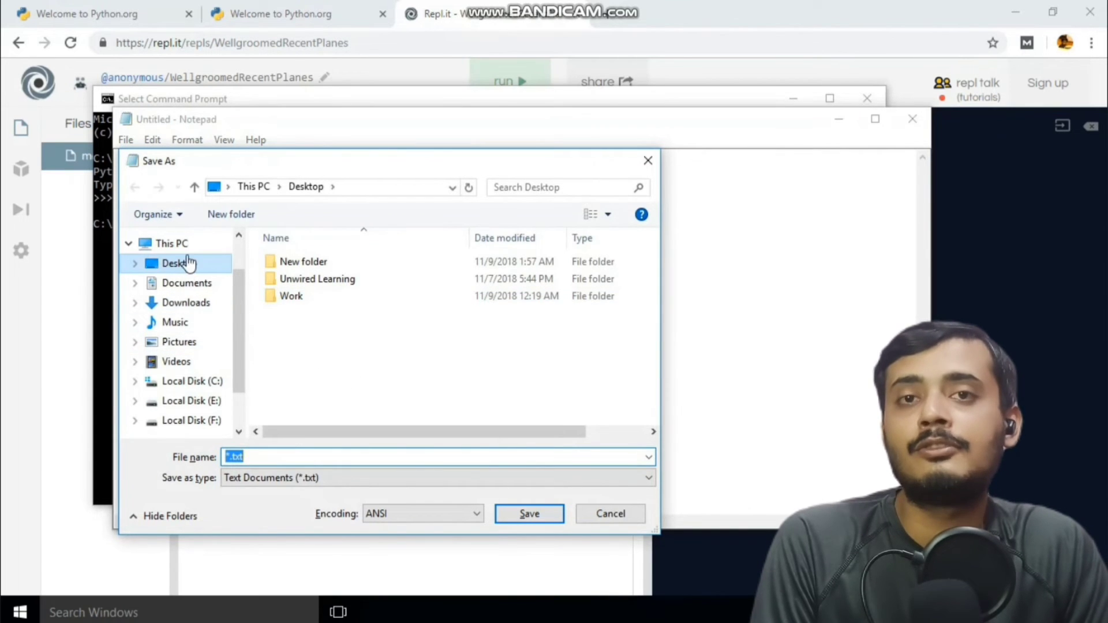
type("first.py")
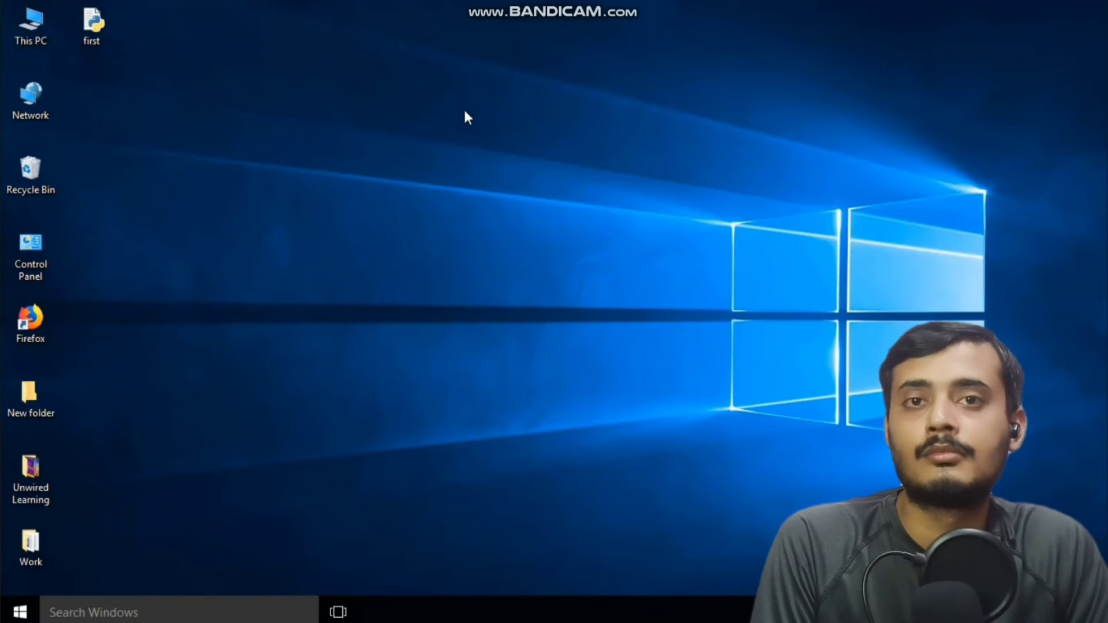
mouse_move(546, 143)
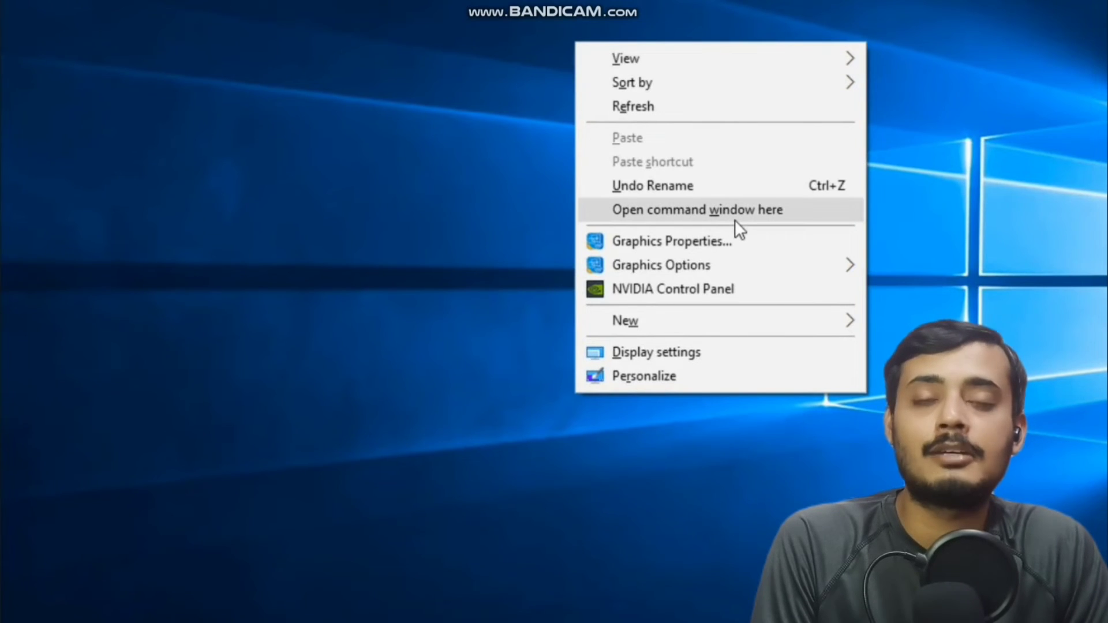
From a command window in the Desktop folder, run python first.py to print This is a .py file
left_click(694, 209)
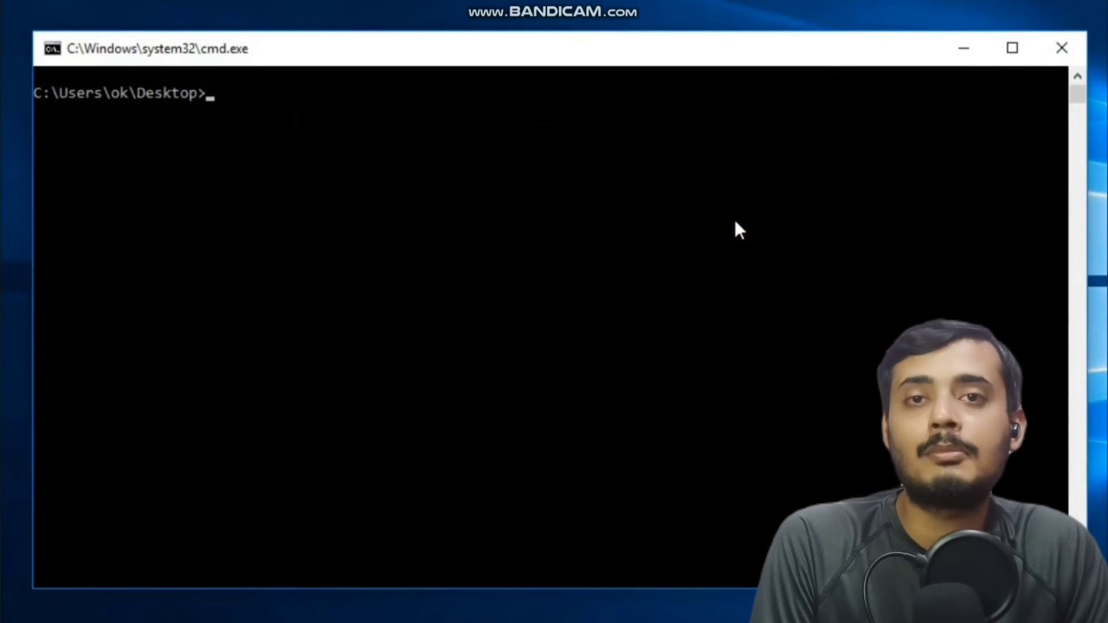
type("python")
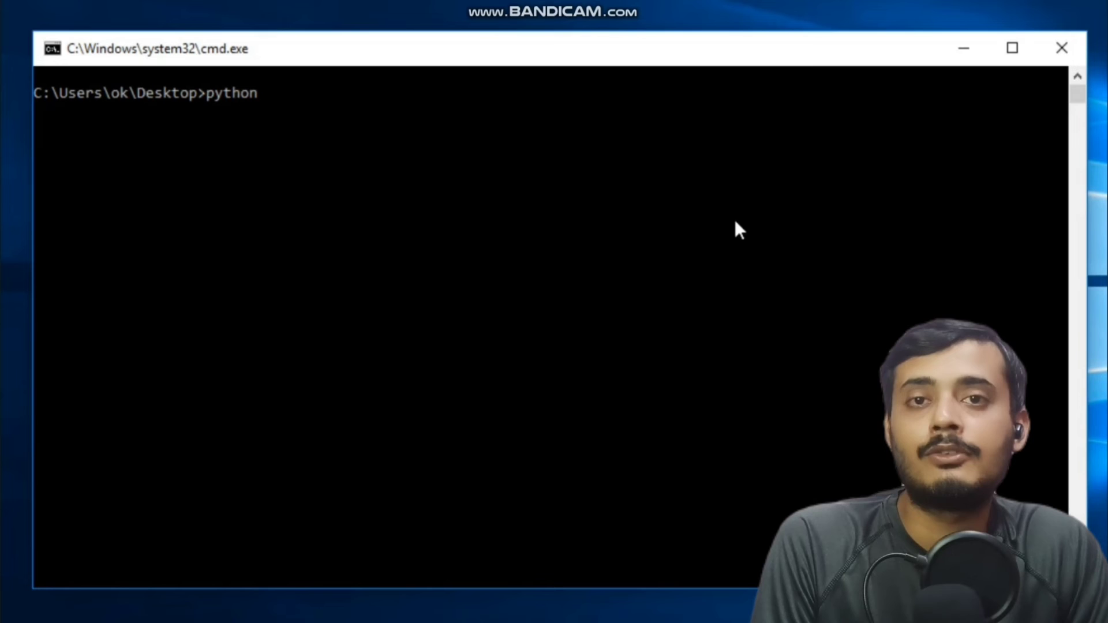
type("first.py")
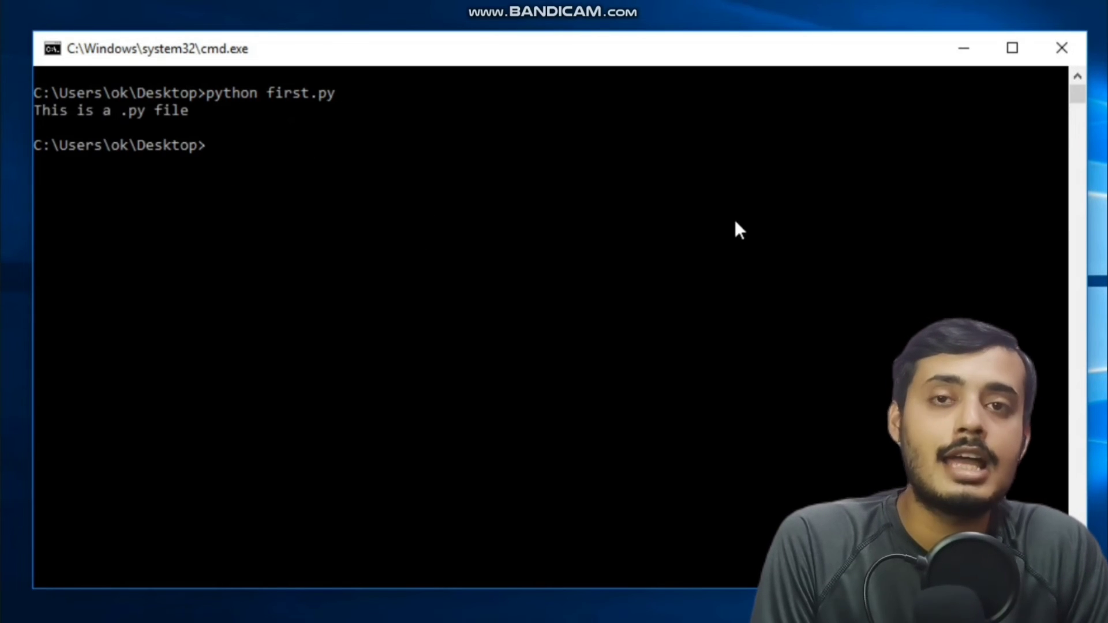
mouse_move(201, 198)
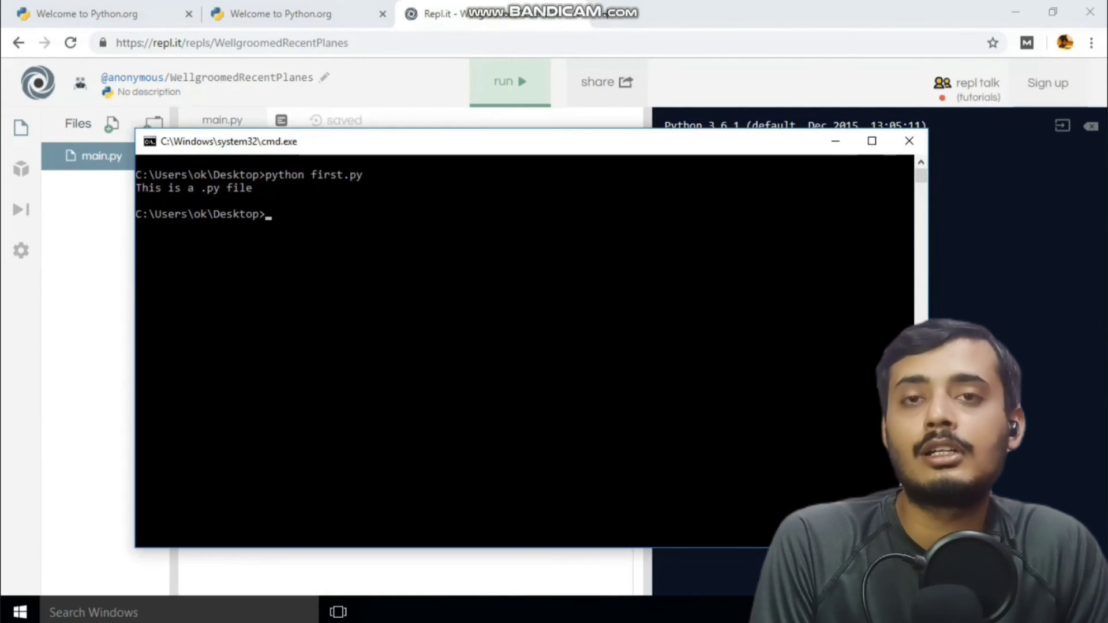
In Repl.it main.py, write print("This is online shell") and run it so the shell shows that text
left_click(908, 141)
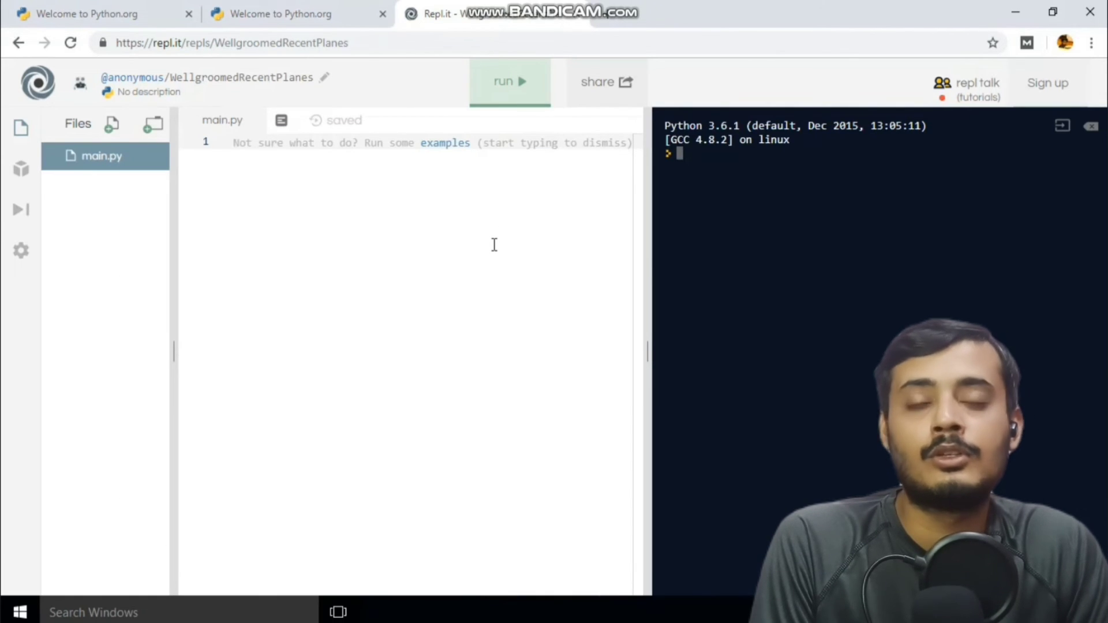
type("print(\"\")")
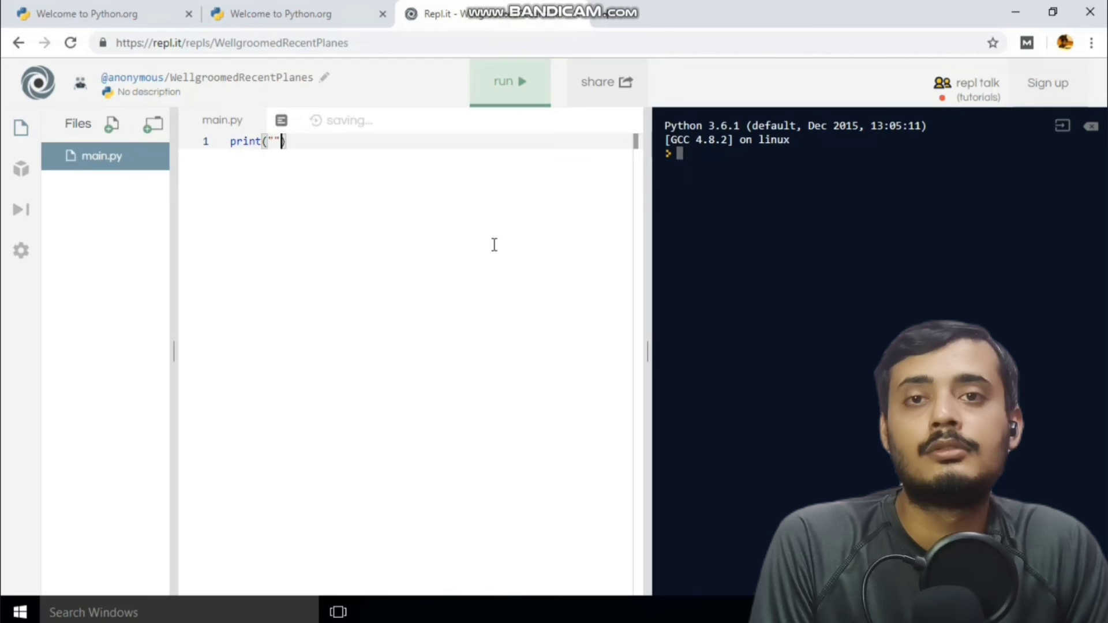
type("This is online shell")
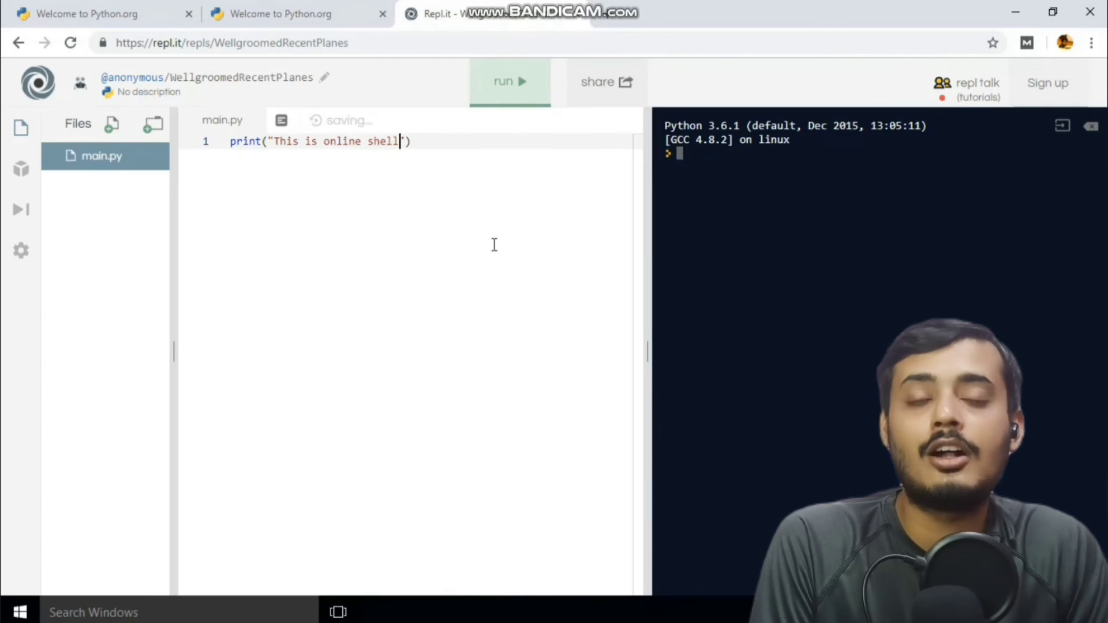
left_click(509, 81)
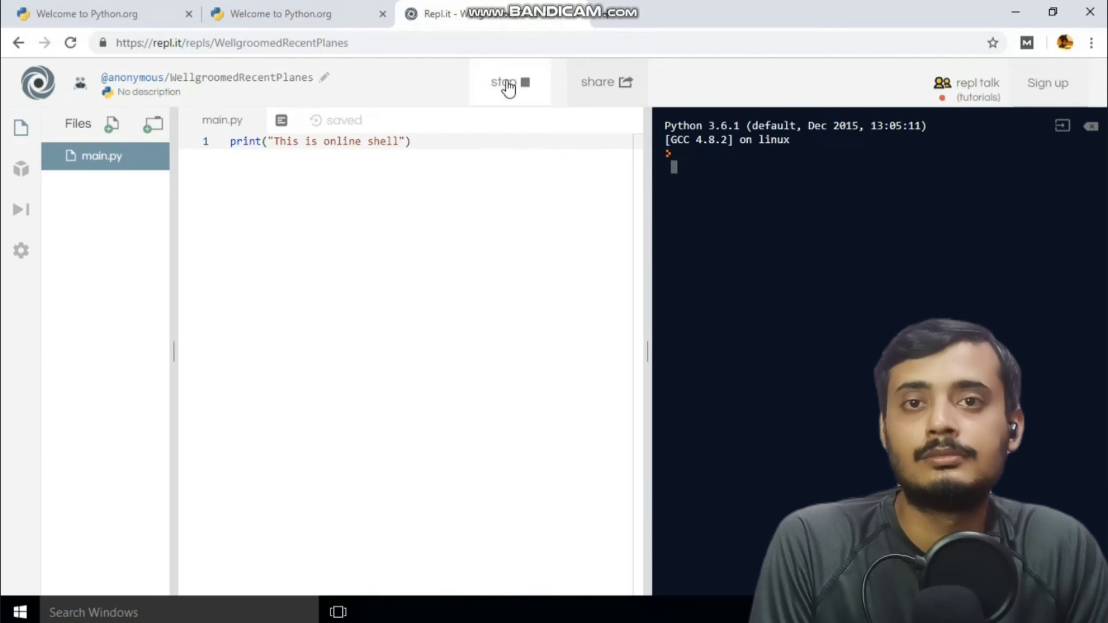
left_click(509, 80)
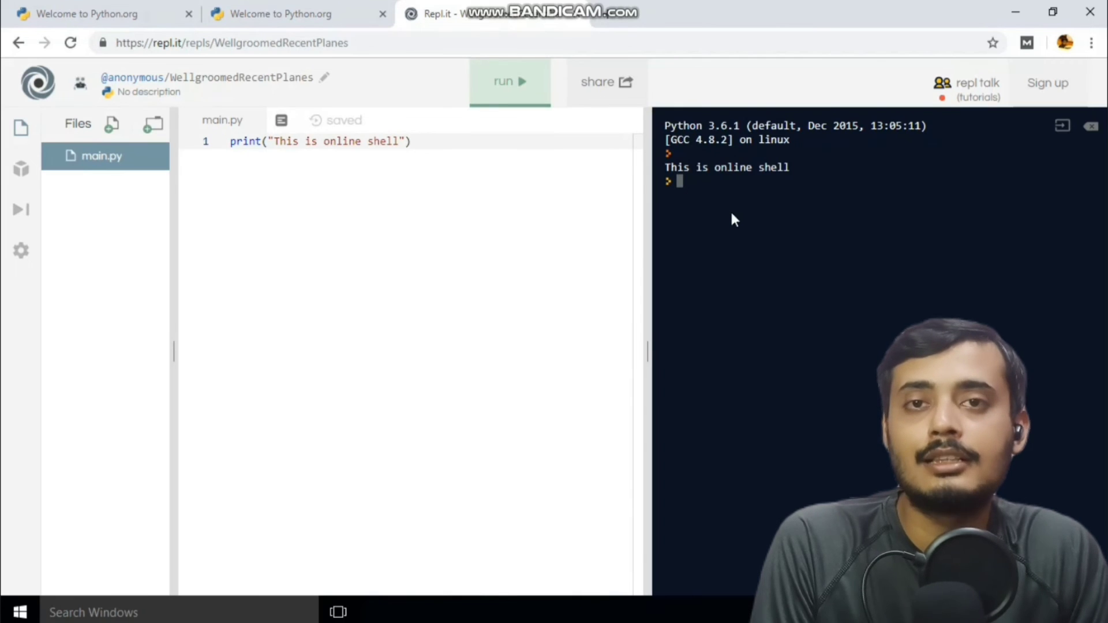